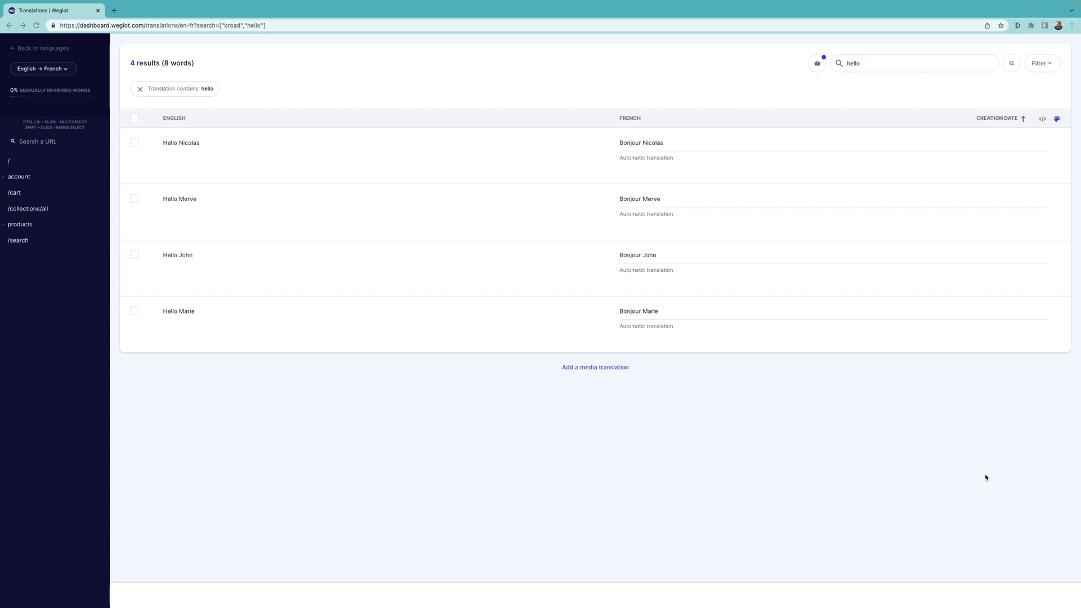
{"action": "mouse_move", "coordinate": [1015, 198]}
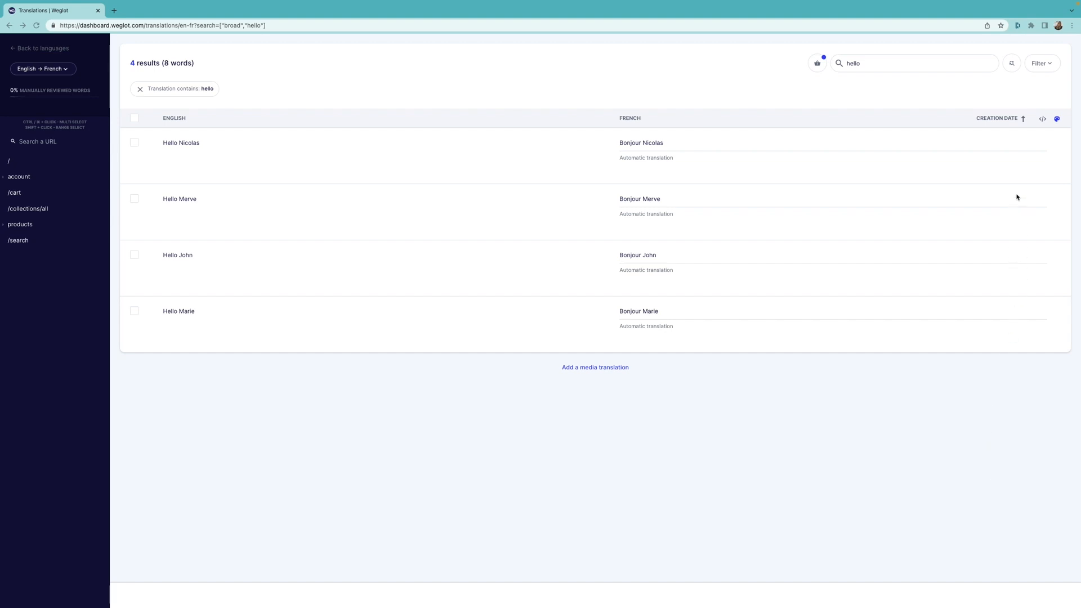
View the variables of the Hello Nicolas translation, which lists none yet
{"action": "left_click", "coordinate": [914, 63]}
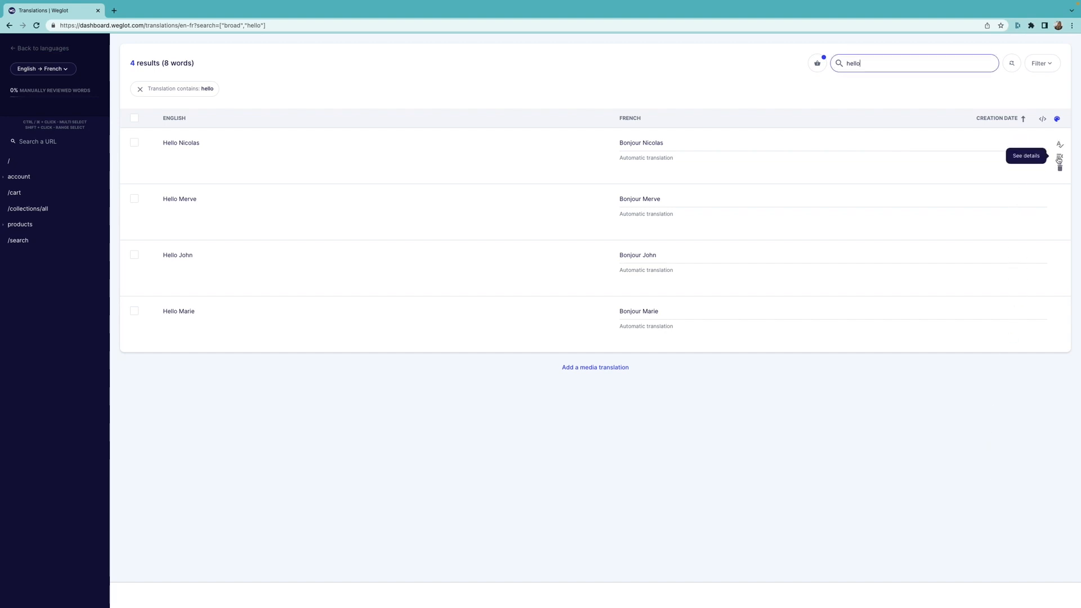
{"action": "left_click", "coordinate": [1027, 156]}
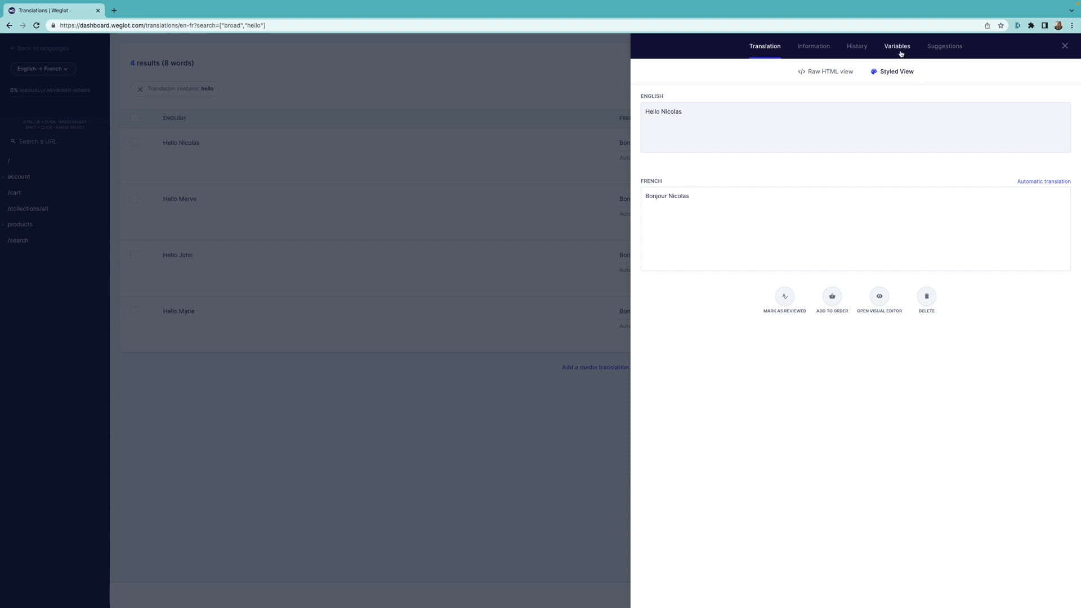
{"action": "left_click", "coordinate": [896, 46]}
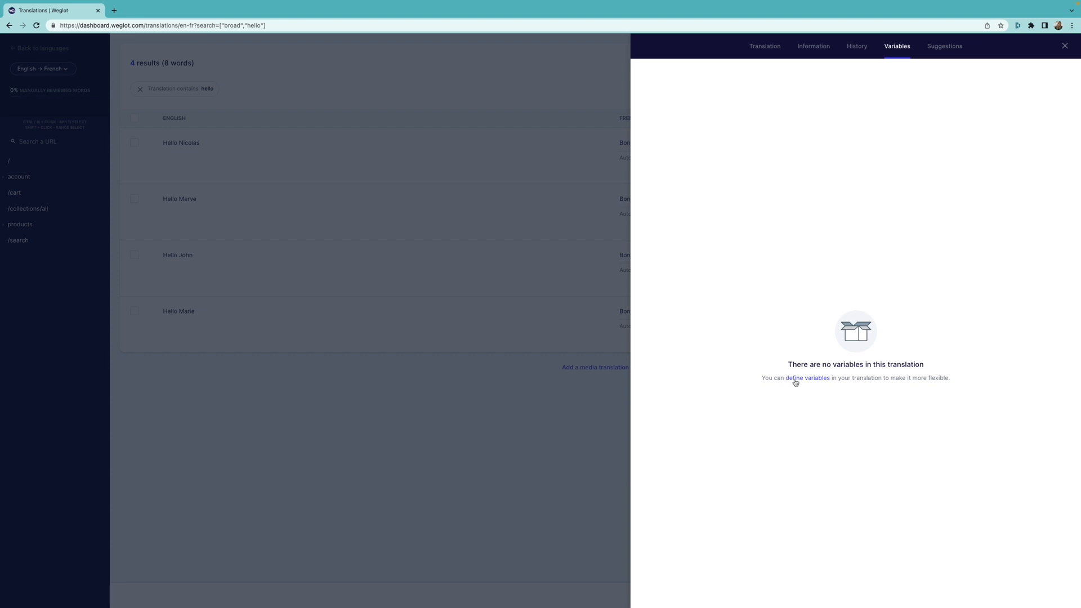
Mark the word Nicolas as a new variable and move to its Name field
{"action": "left_click", "coordinate": [807, 378]}
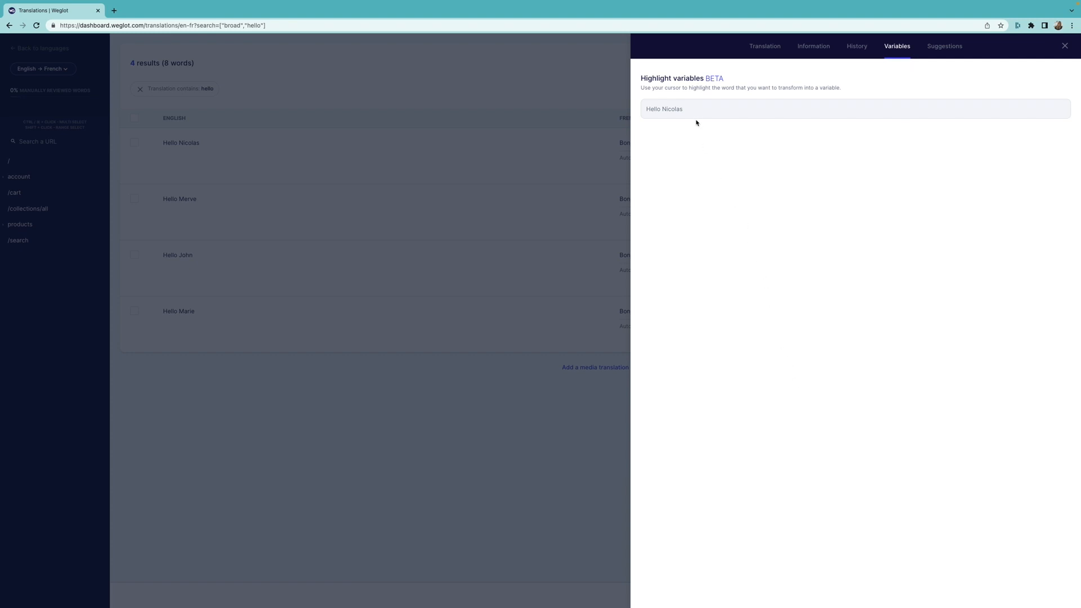
{"action": "double_click", "coordinate": [668, 110]}
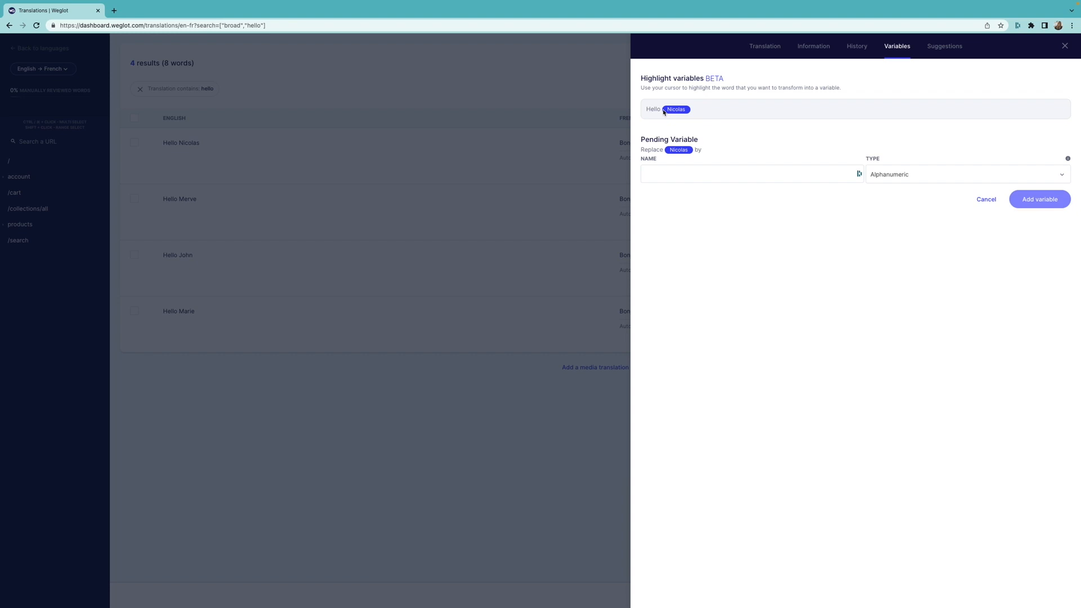
{"action": "left_click", "coordinate": [693, 173]}
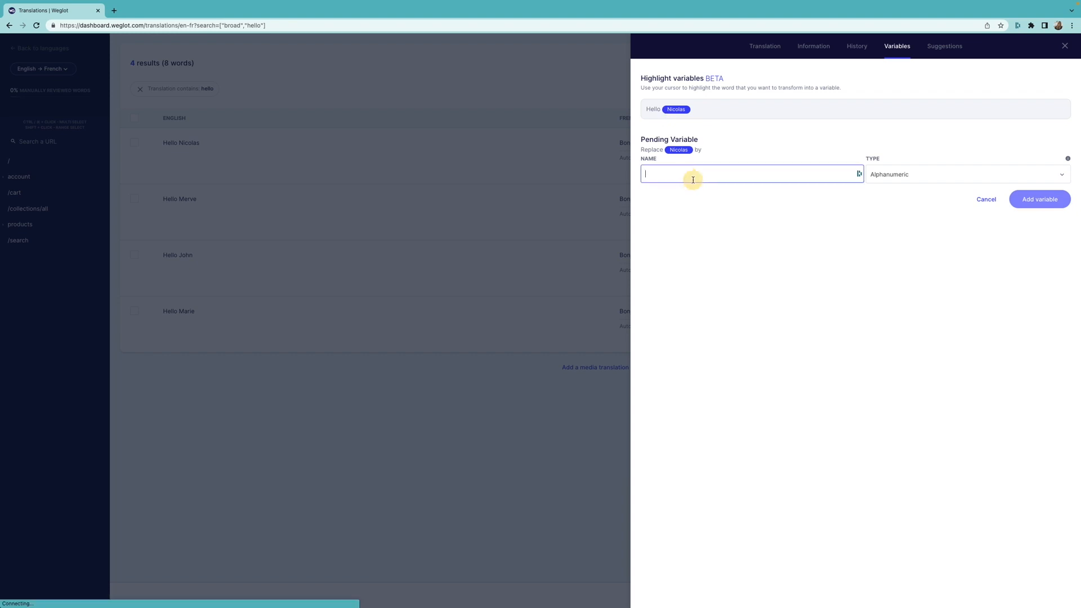
Add the variable as CustomerName with type Alphabetical Only
{"action": "type", "text": "Customer"}
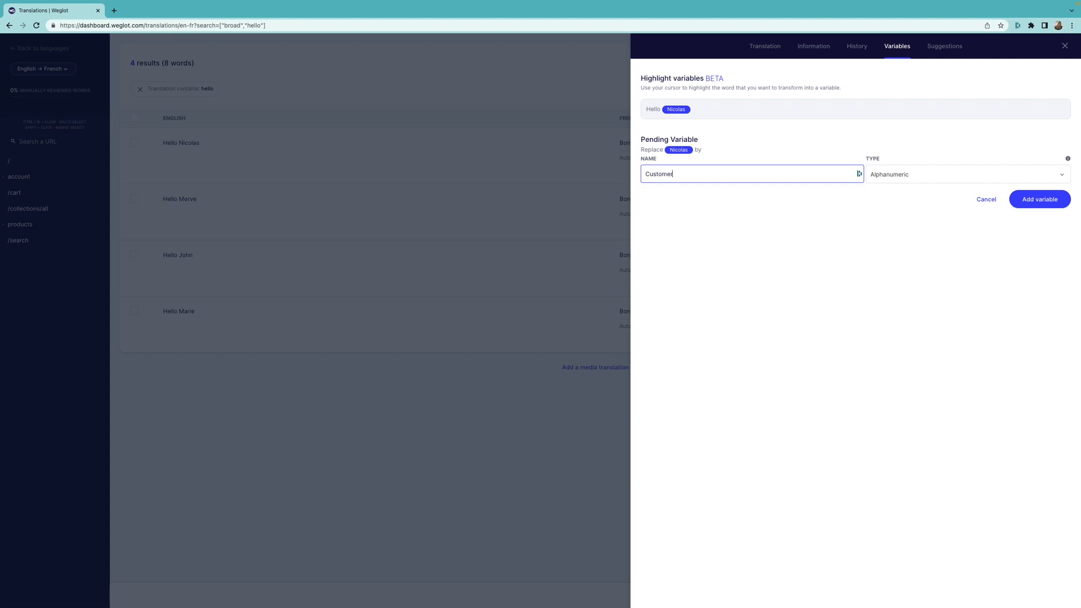
{"action": "type", "text": "Name"}
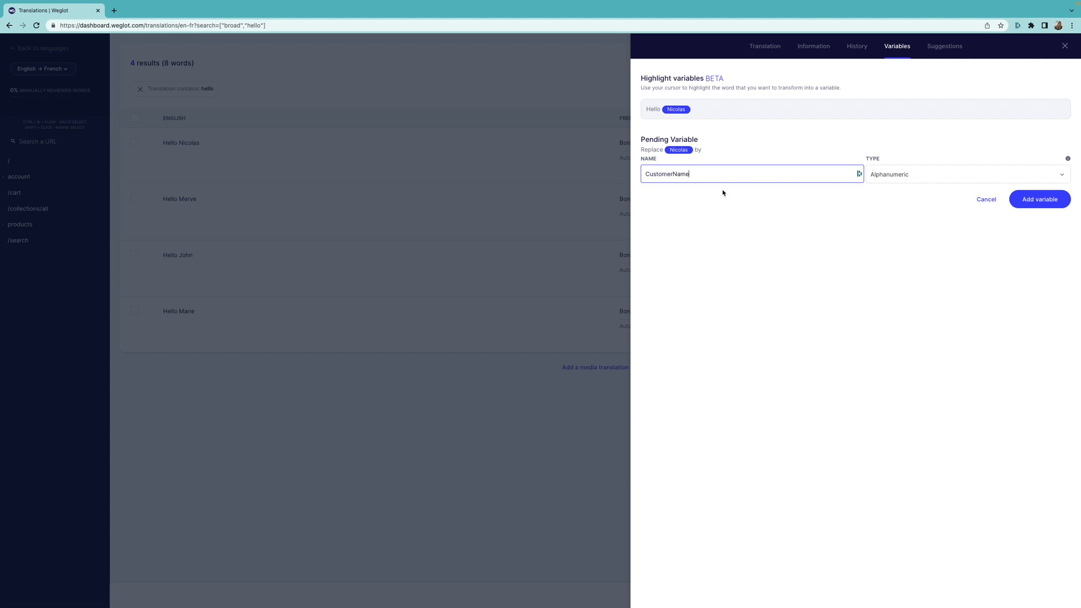
{"action": "left_click", "coordinate": [965, 173]}
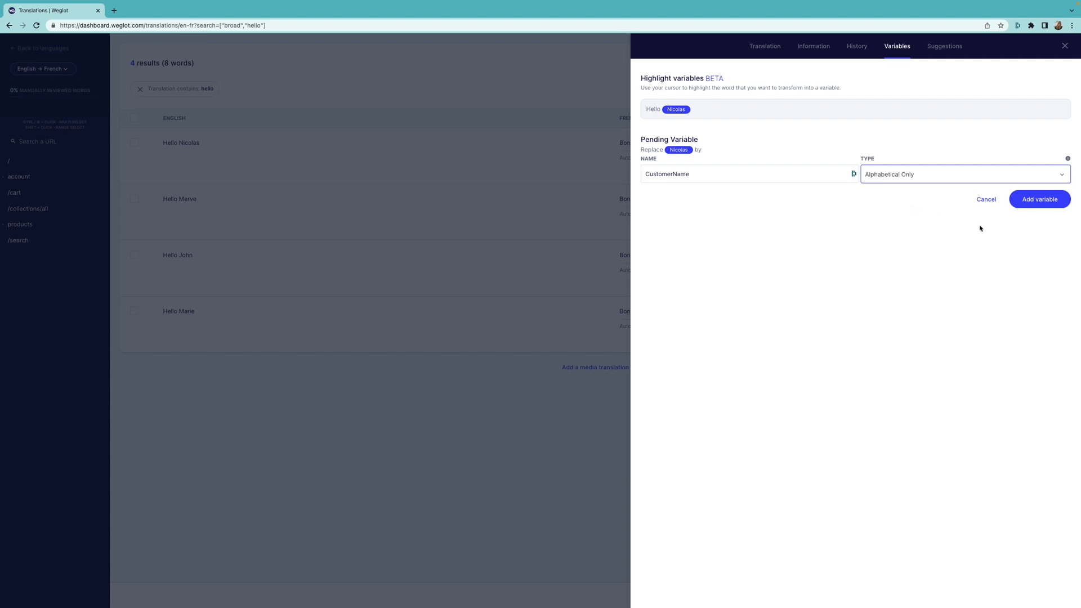
{"action": "left_click", "coordinate": [1039, 199]}
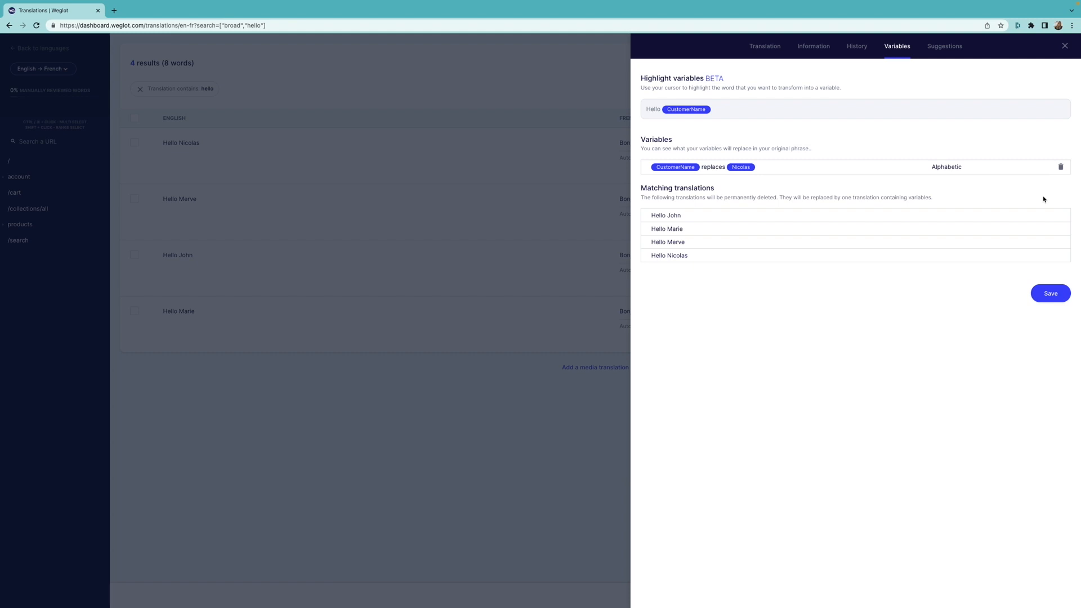
{"action": "mouse_move", "coordinate": [1045, 274]}
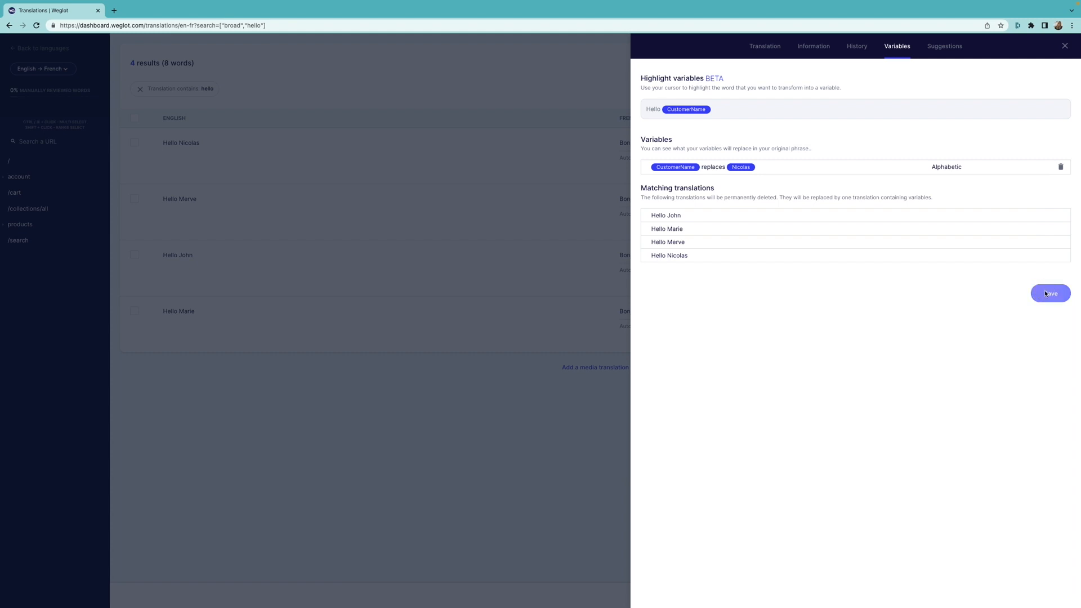
Save to merge the four matching Hello translations into Hello %CustomerName%
{"action": "left_click", "coordinate": [1049, 293]}
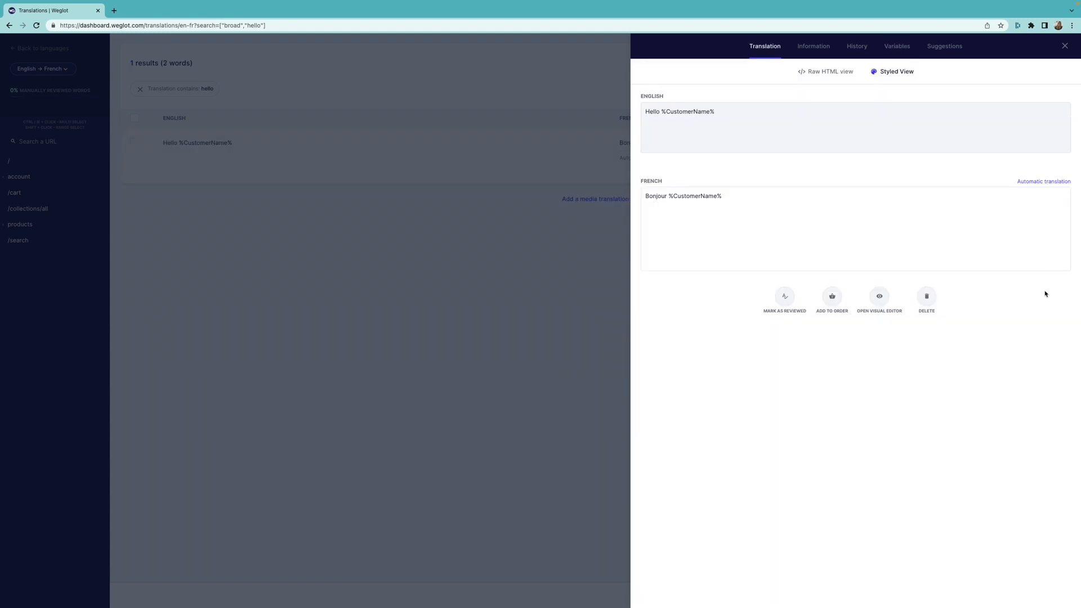
{"action": "mouse_move", "coordinate": [1057, 185]}
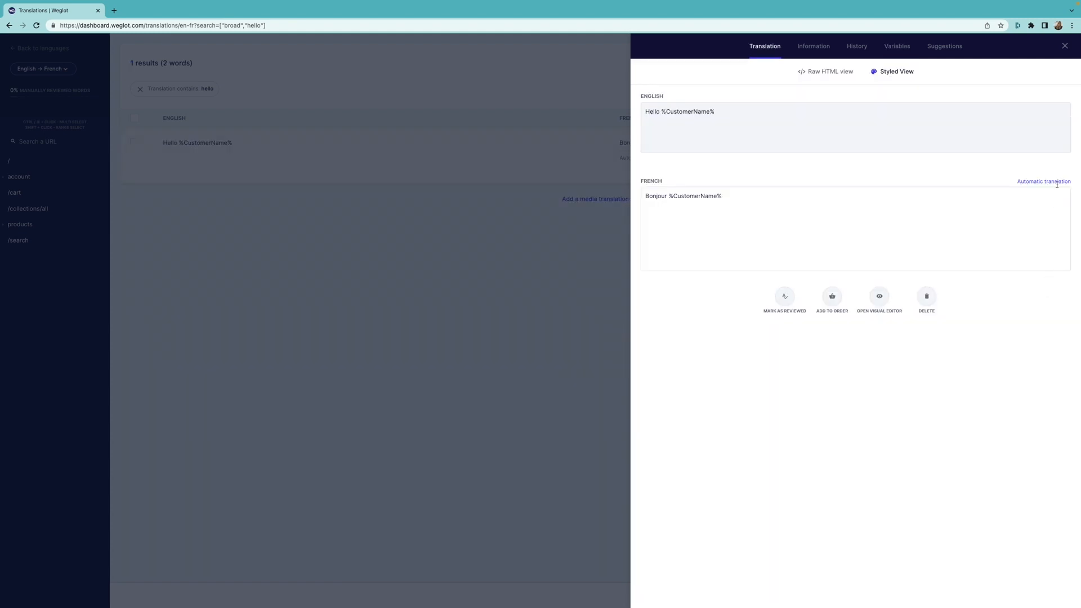